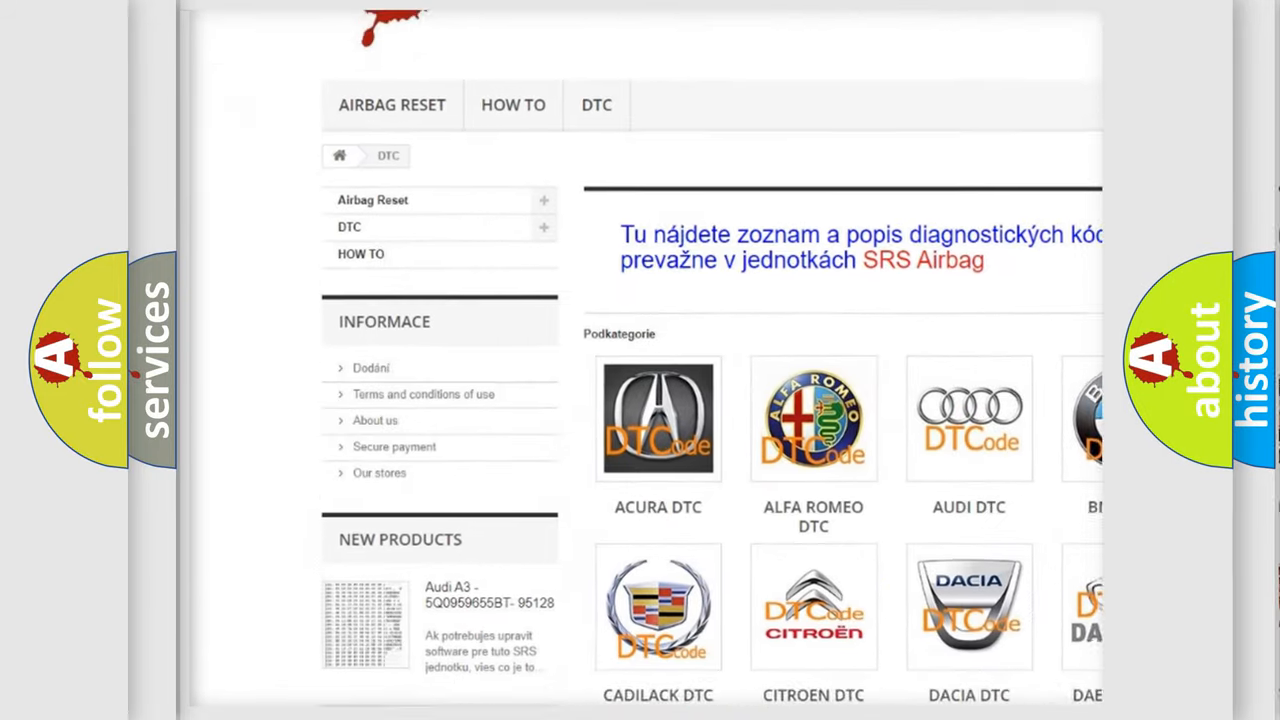
scroll("down", 3)
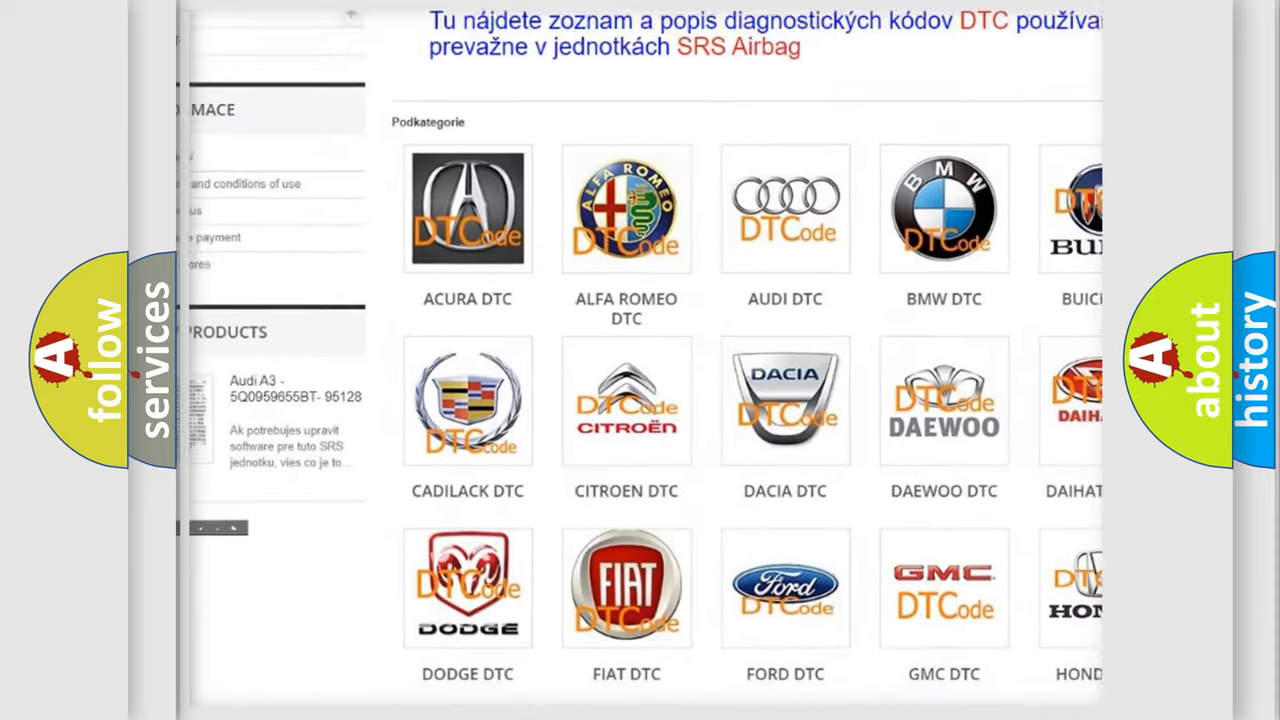
scroll("down", 3)
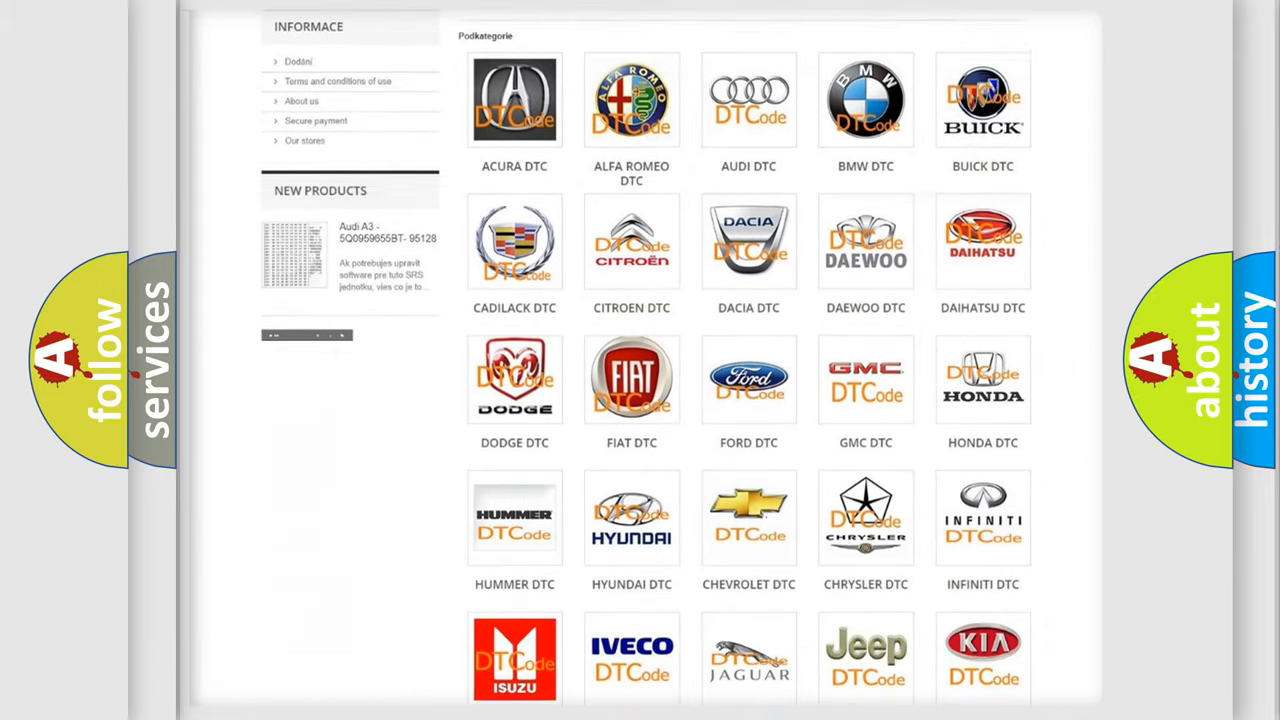
scroll("down", 3)
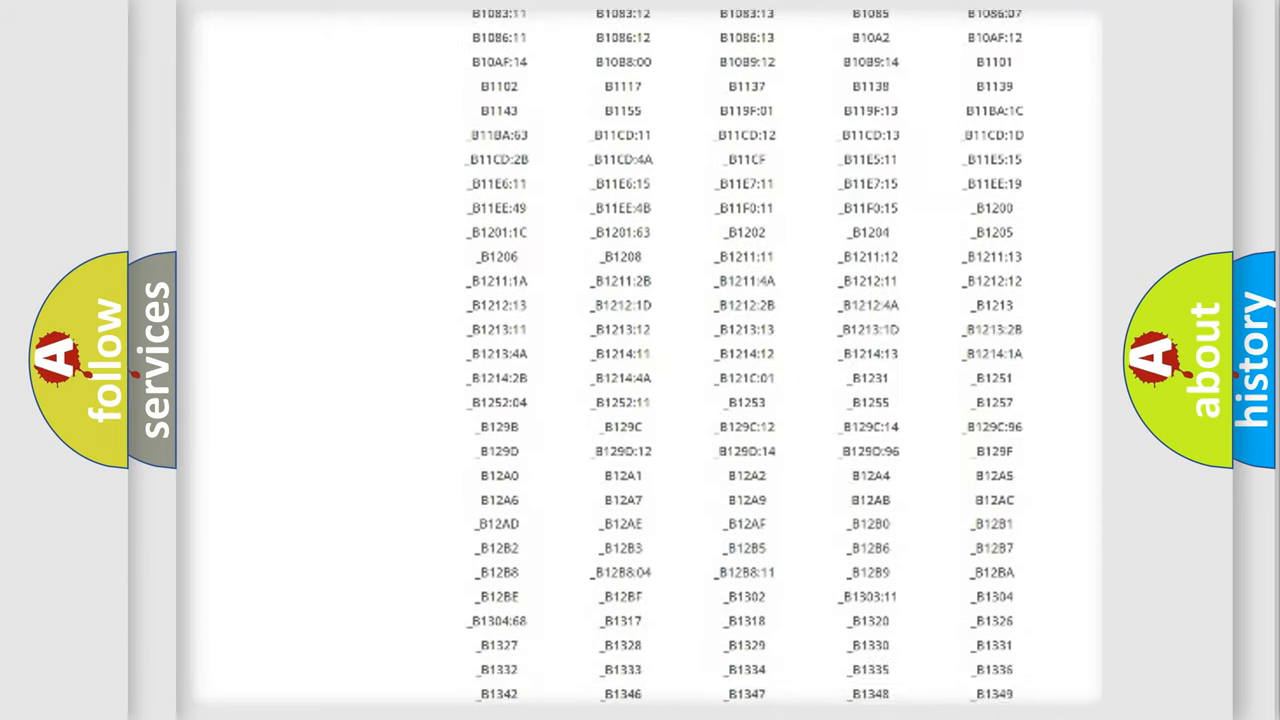
scroll("down", 3)
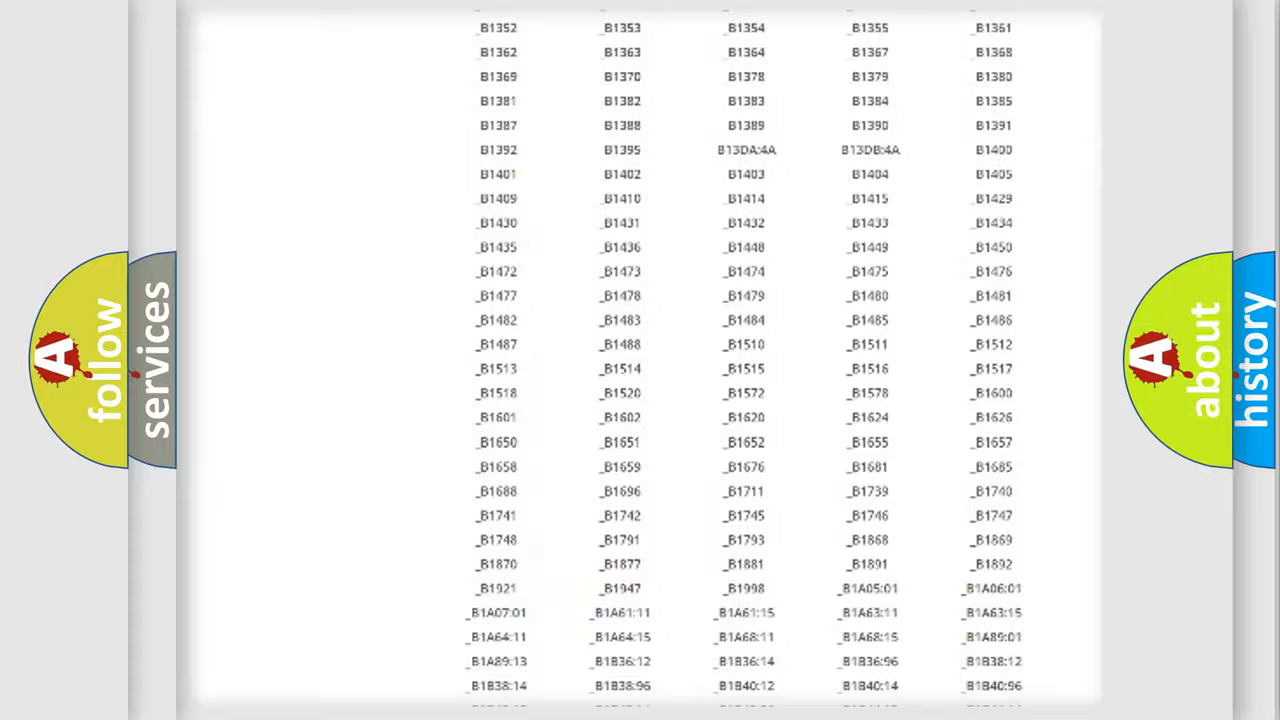